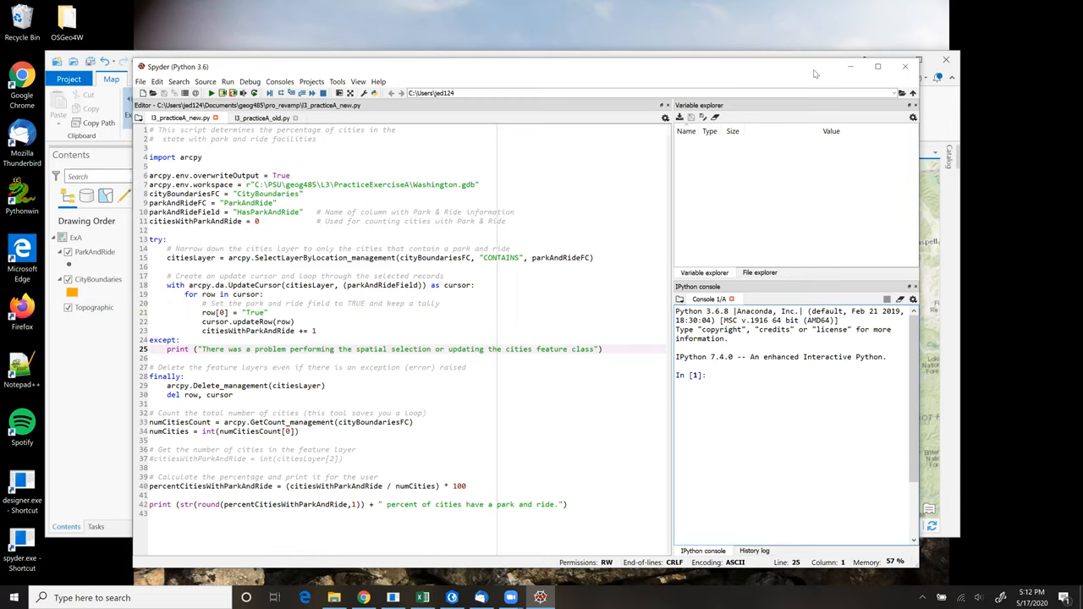
Run Select Layer By Location with CityBoundaries as input and ParkAndRide as selecting features
{"action": "left_click", "coordinate": [711, 376]}
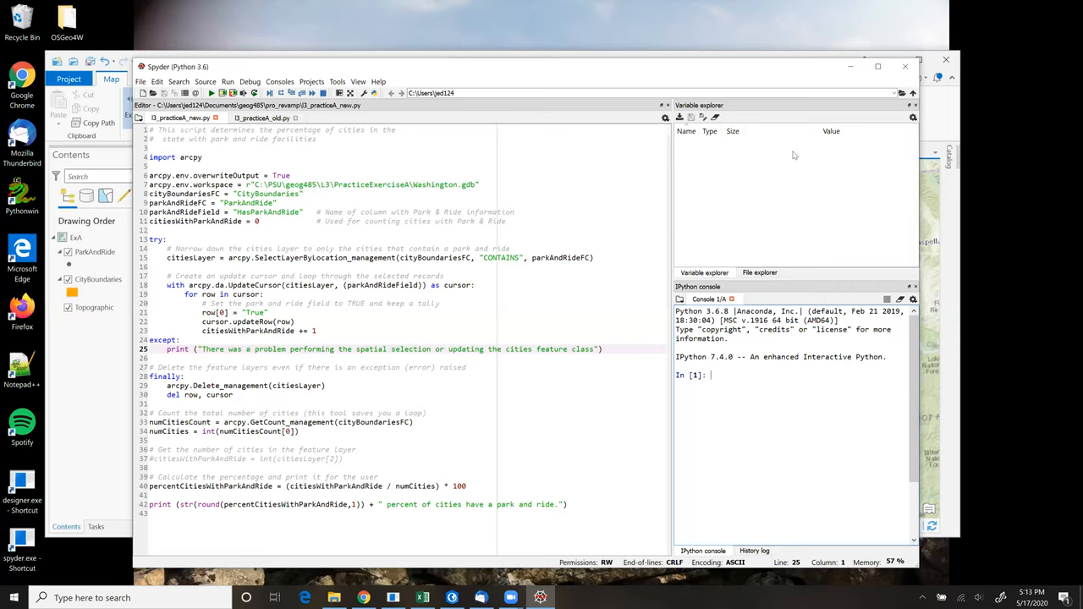
{"action": "mouse_move", "coordinate": [752, 401]}
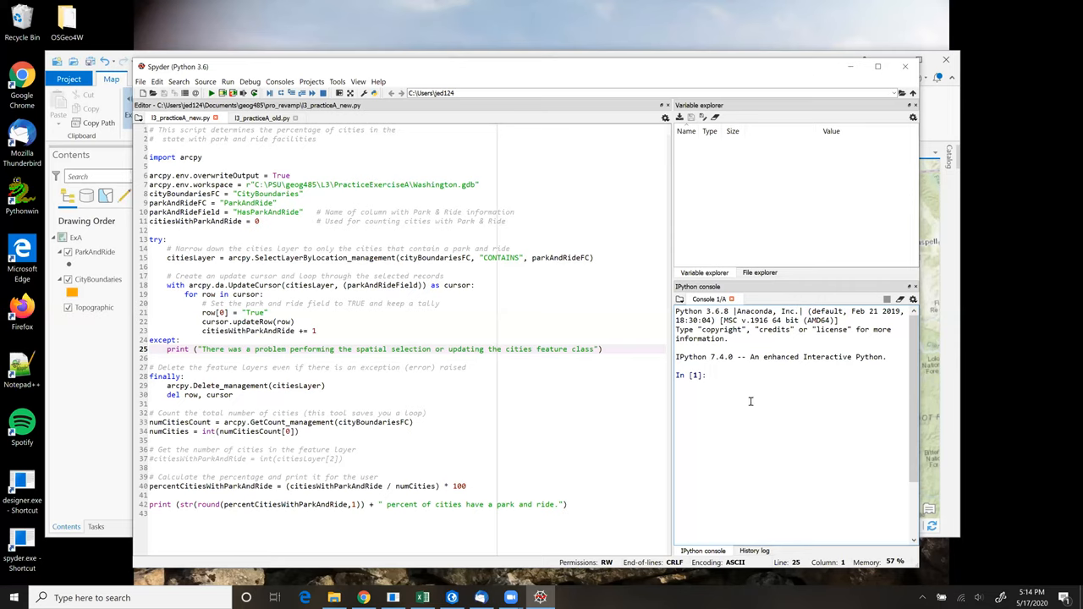
{"action": "left_click", "coordinate": [511, 598]}
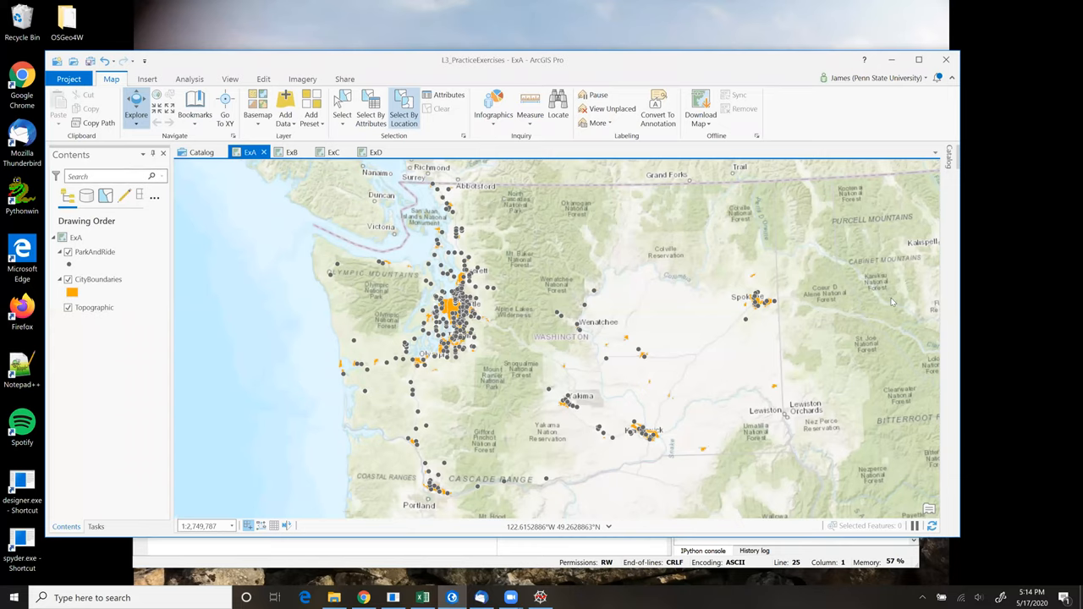
{"action": "left_click", "coordinate": [403, 108]}
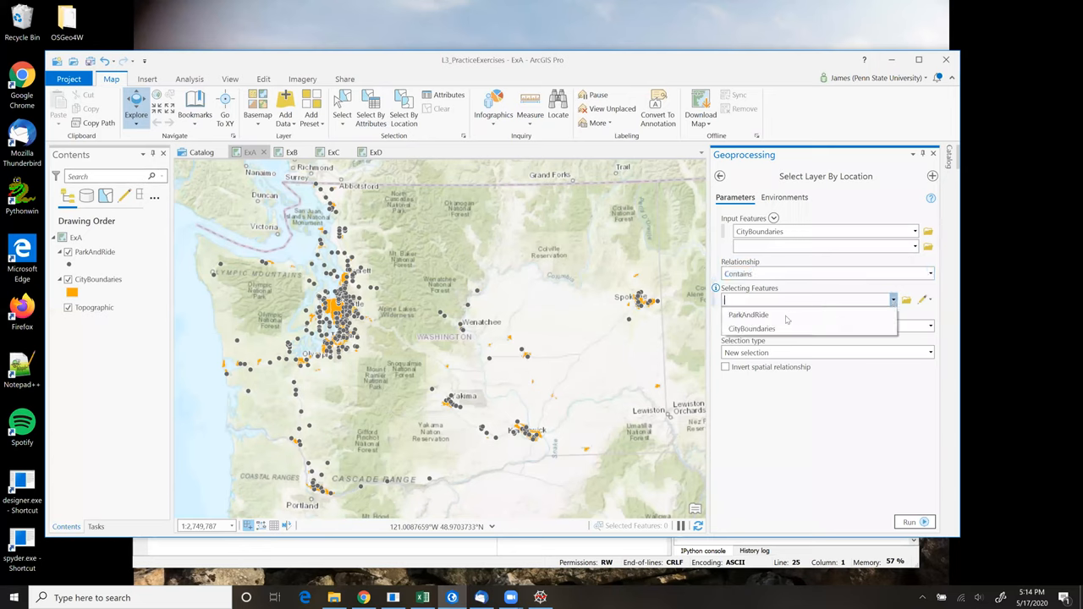
{"action": "left_click", "coordinate": [748, 313]}
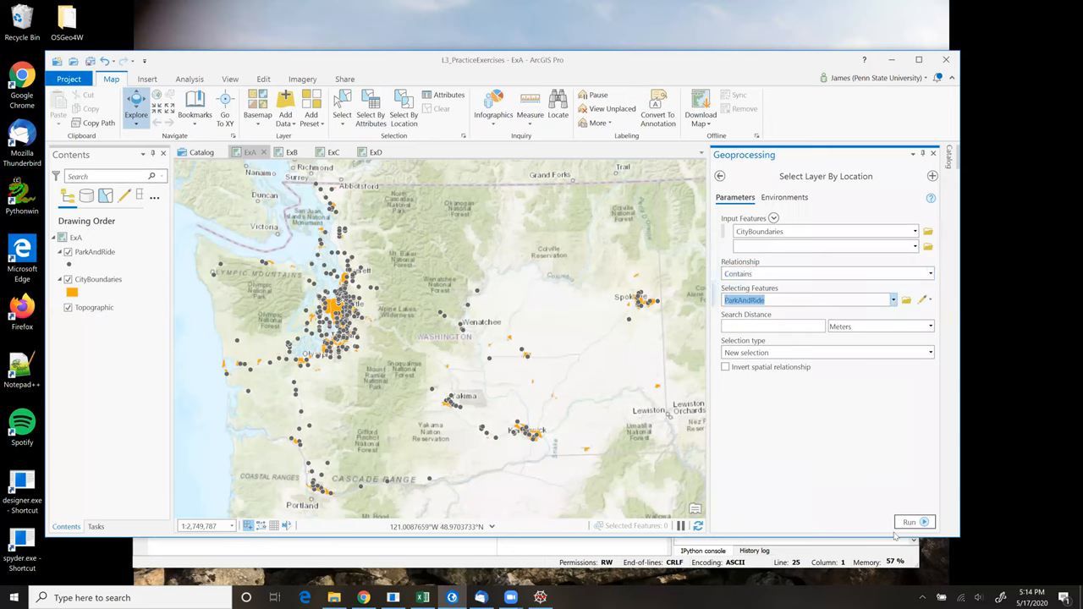
{"action": "left_click", "coordinate": [911, 521]}
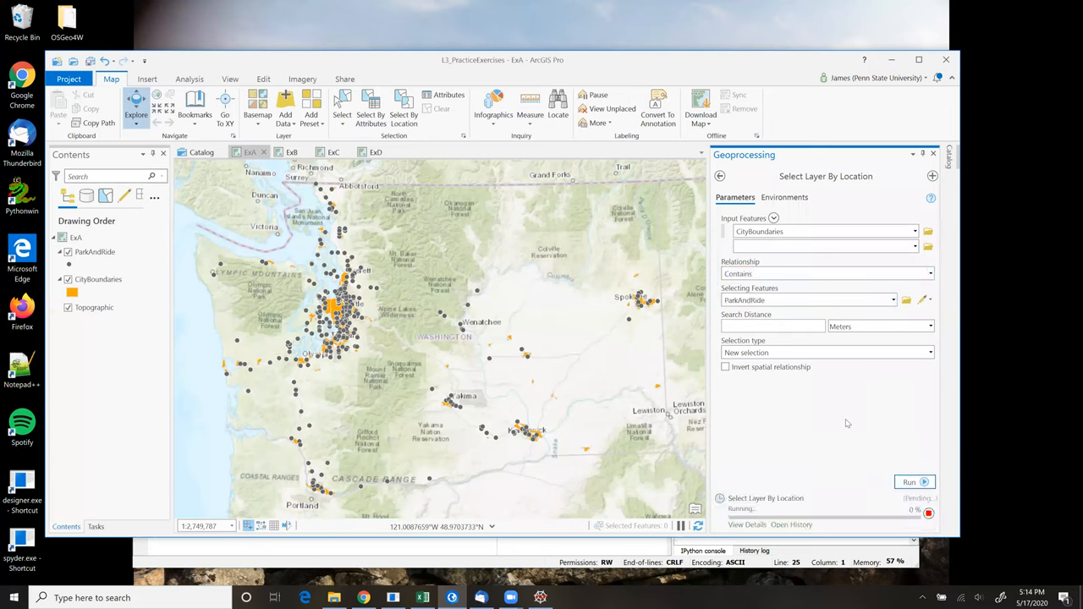
{"action": "left_click", "coordinate": [909, 480]}
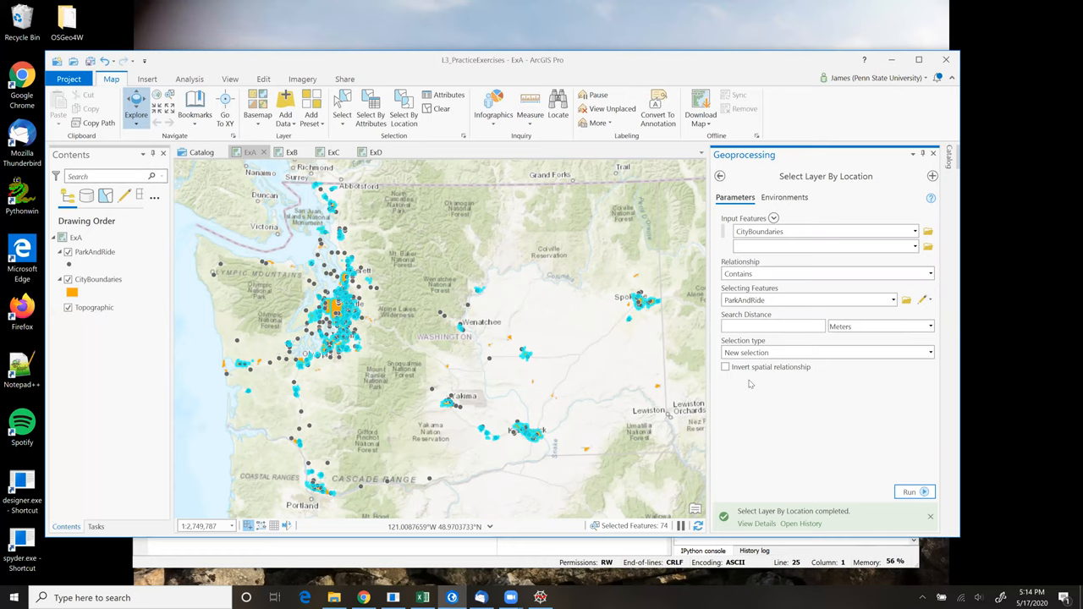
{"action": "left_click", "coordinate": [98, 279]}
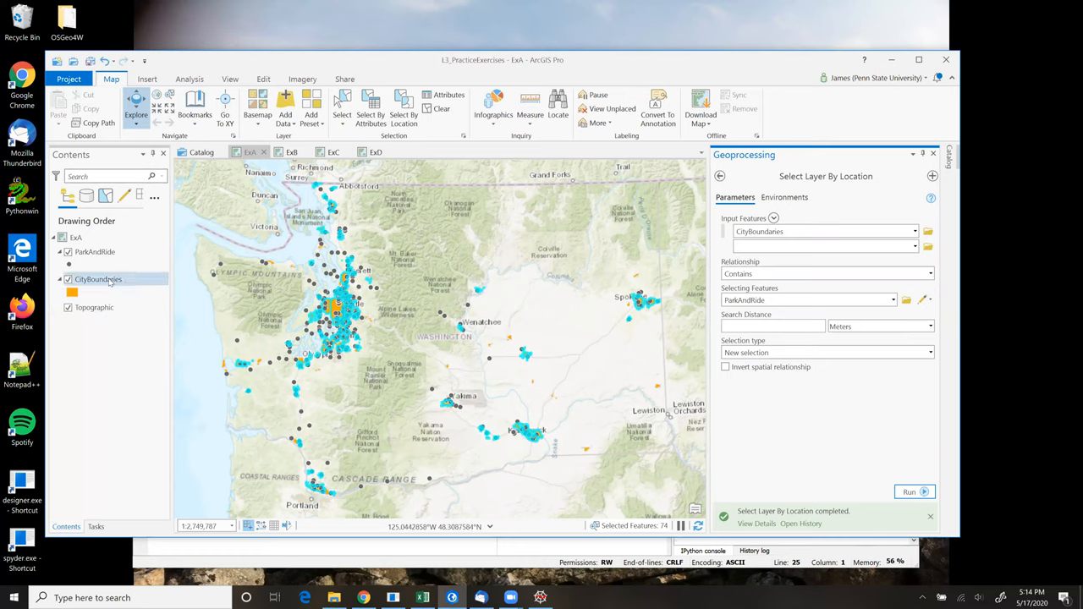
View the CityBoundaries attribute table showing 74 of 108 cities selected
{"action": "right_click", "coordinate": [98, 279]}
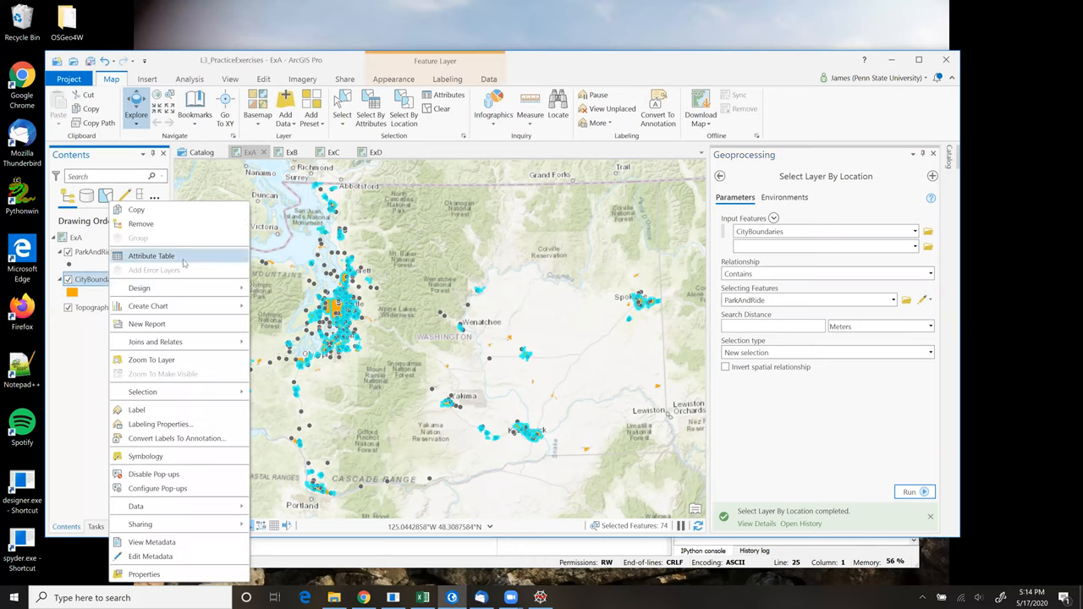
{"action": "left_click", "coordinate": [151, 254]}
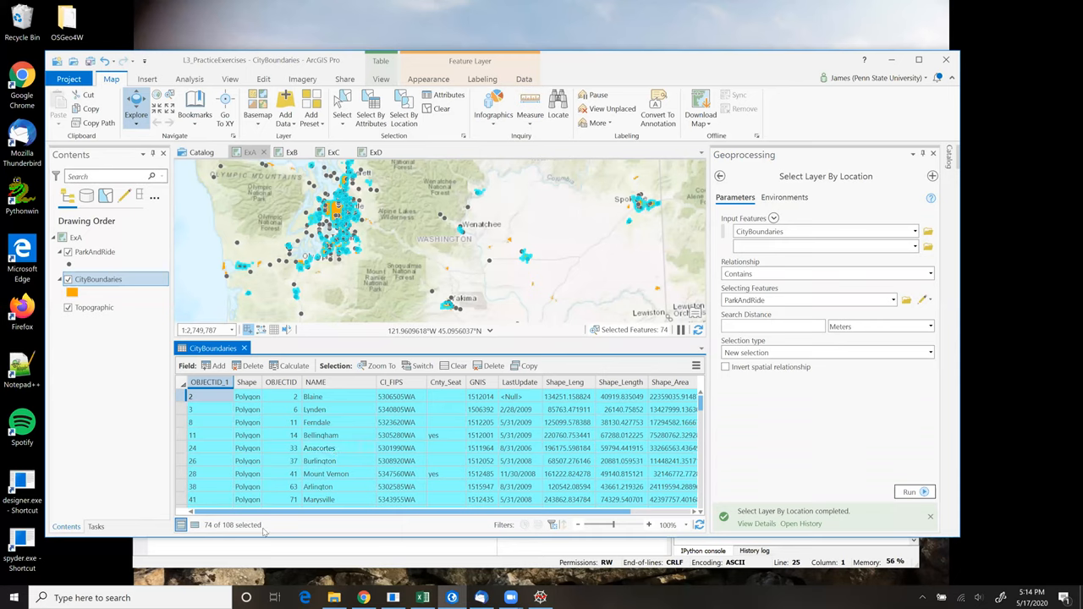
{"action": "mouse_move", "coordinate": [277, 531]}
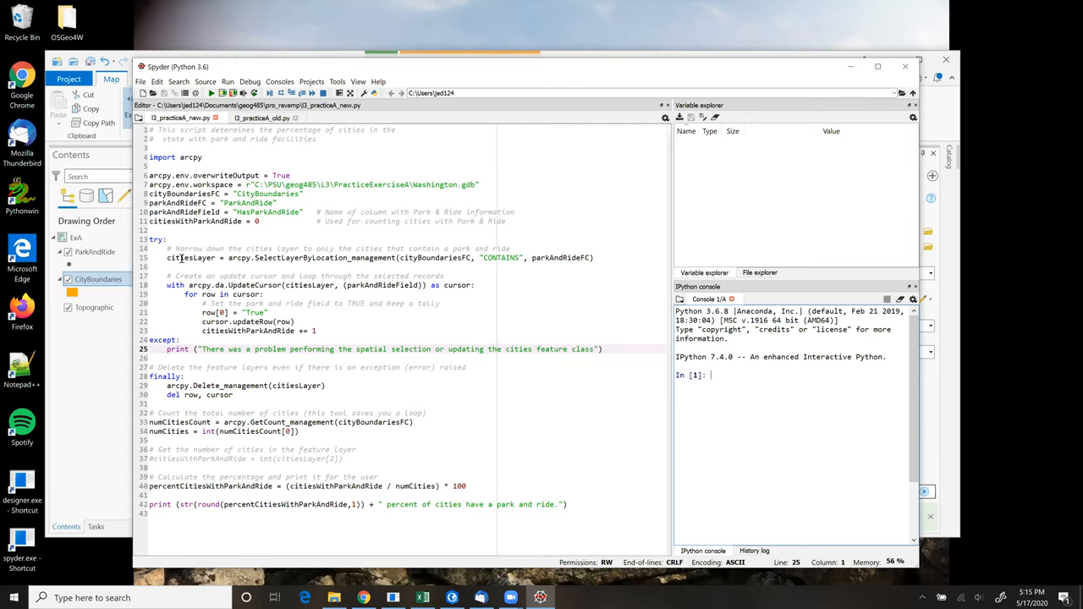
{"action": "double_click", "coordinate": [186, 257]}
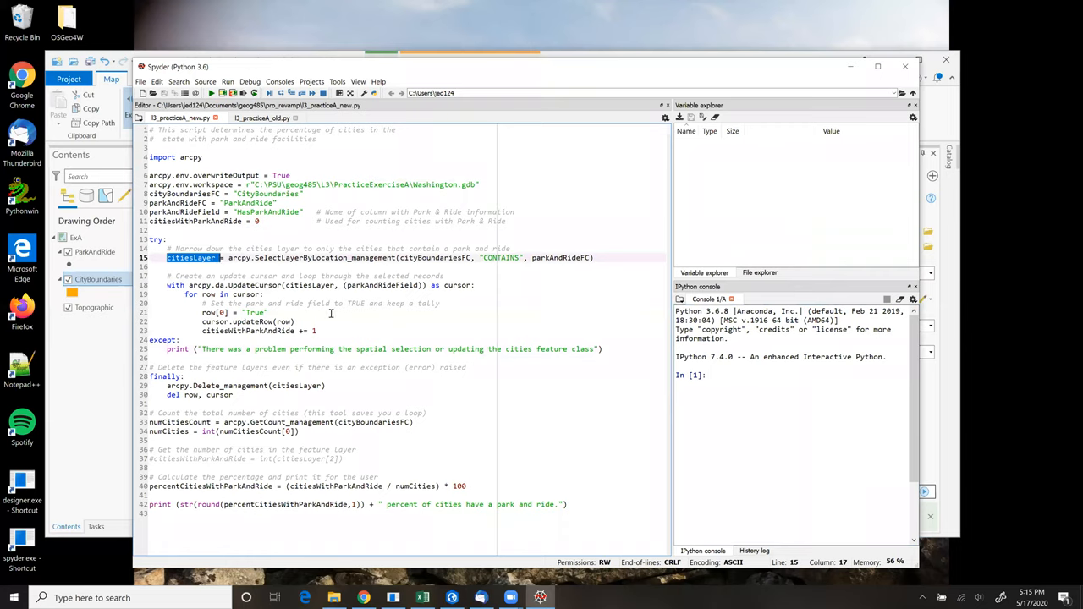
{"action": "mouse_move", "coordinate": [328, 306]}
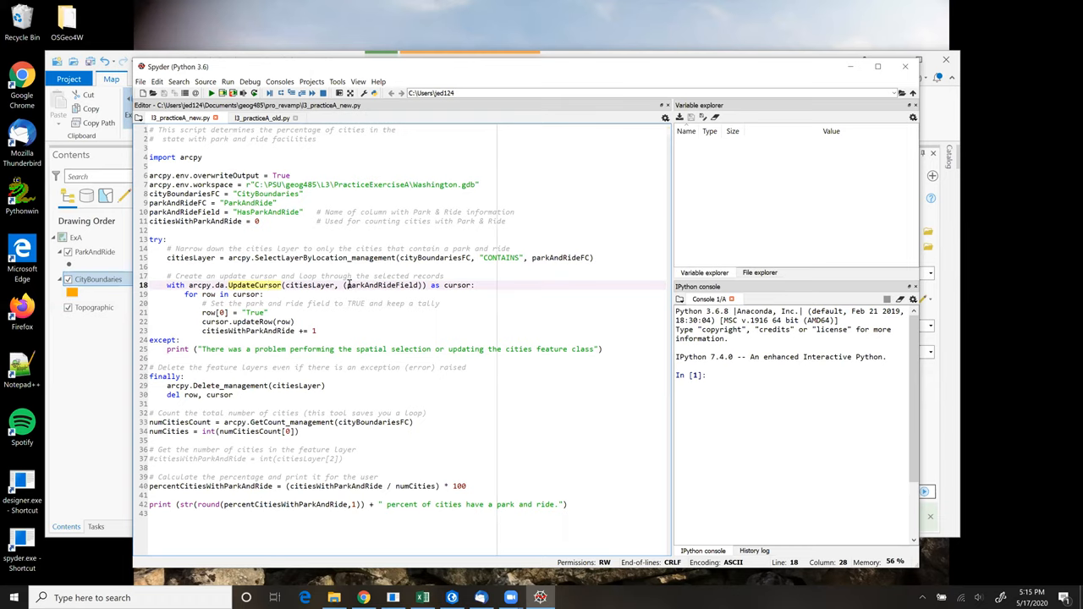
{"action": "double_click", "coordinate": [381, 284]}
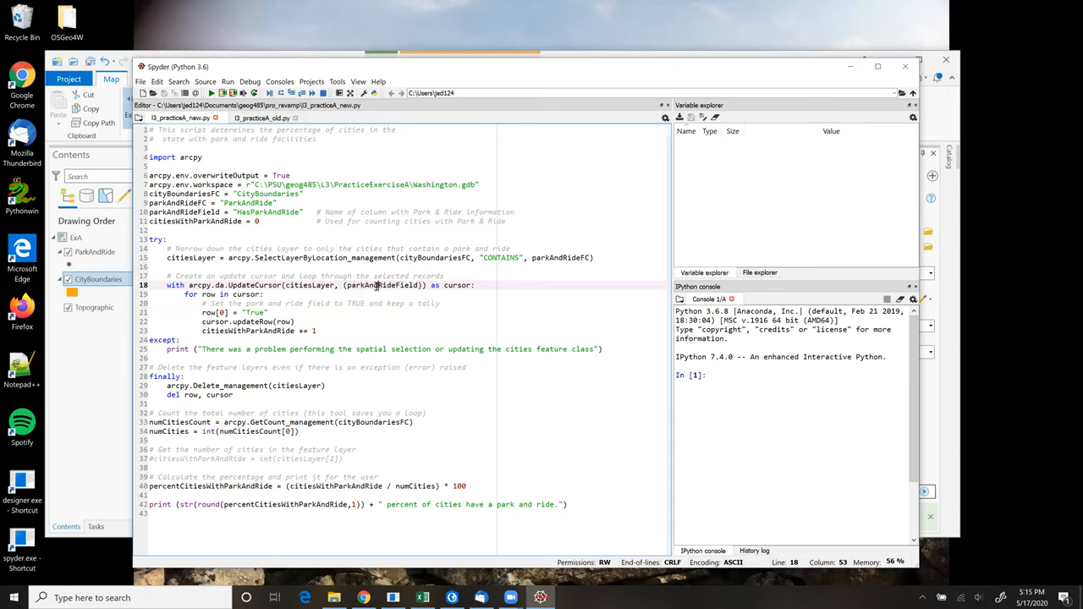
{"action": "double_click", "coordinate": [379, 284]}
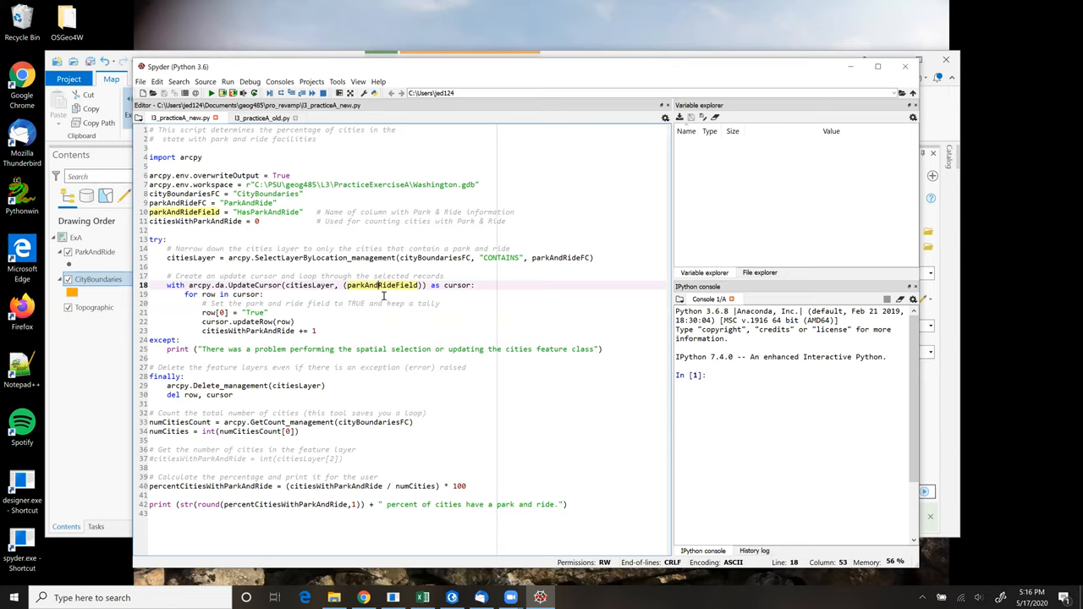
{"action": "mouse_move", "coordinate": [369, 308]}
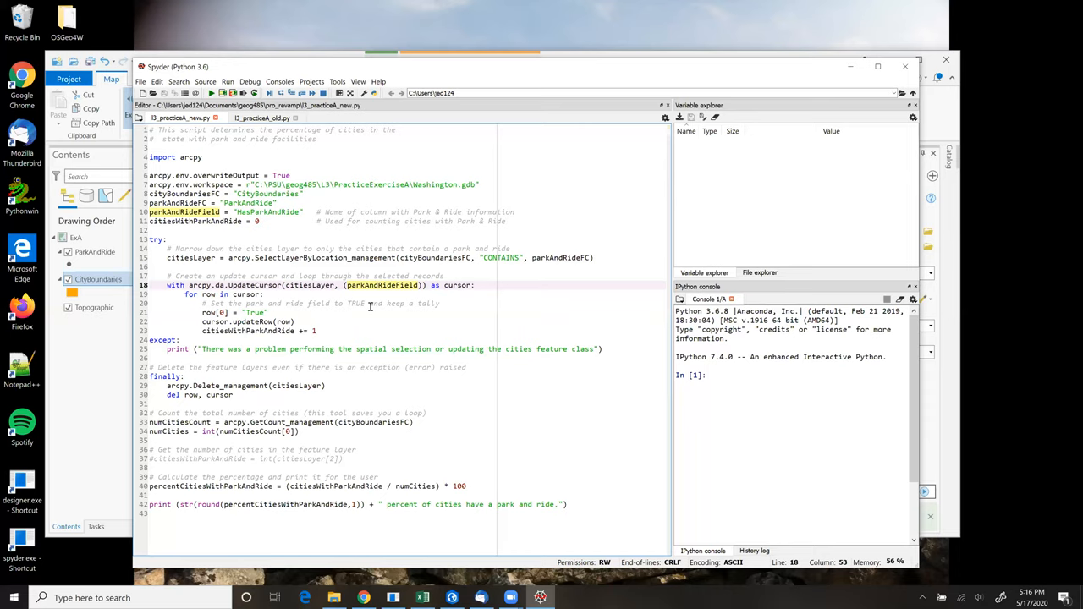
{"action": "mouse_move", "coordinate": [365, 312]}
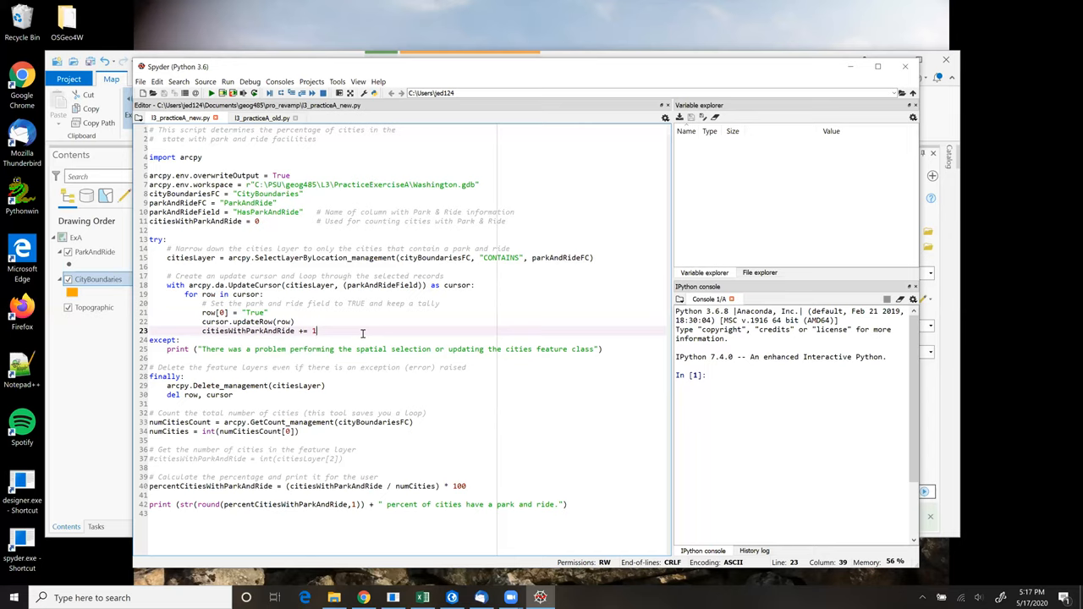
{"action": "mouse_move", "coordinate": [256, 406]}
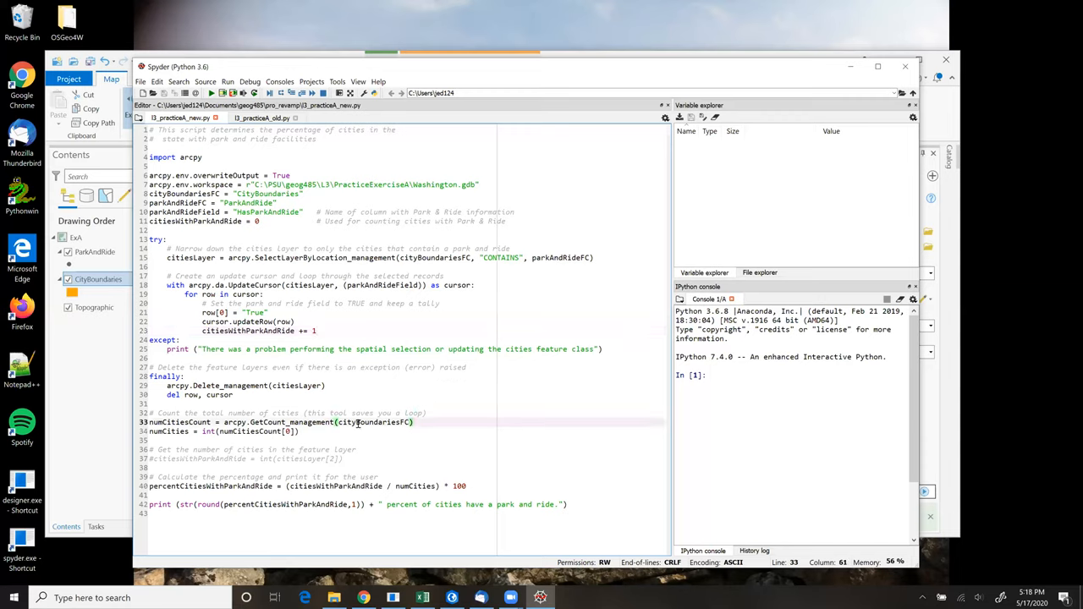
{"action": "triple_click", "coordinate": [279, 423]}
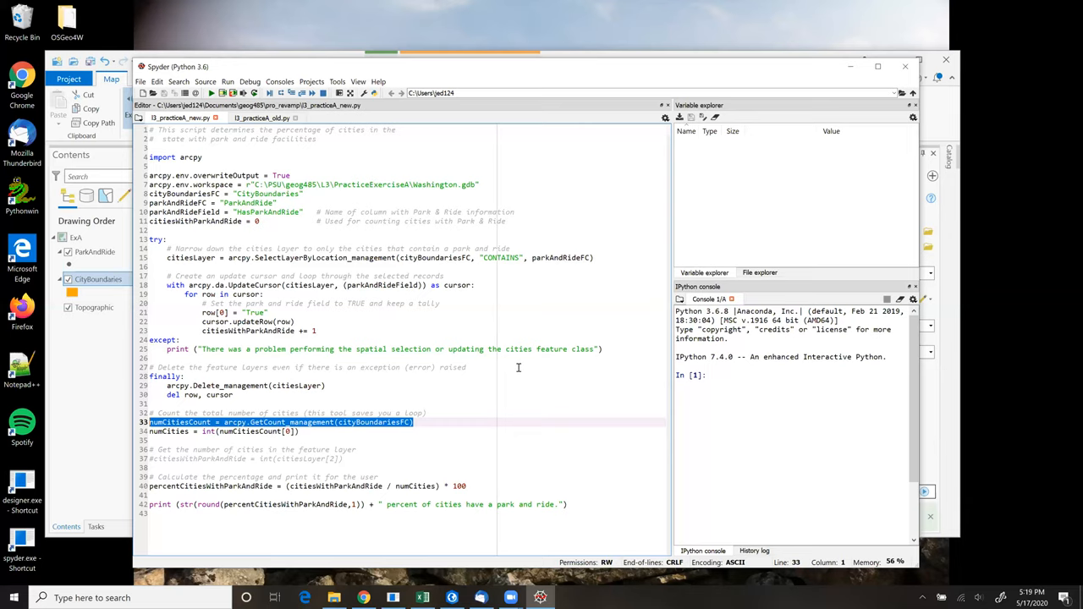
{"action": "mouse_move", "coordinate": [578, 420]}
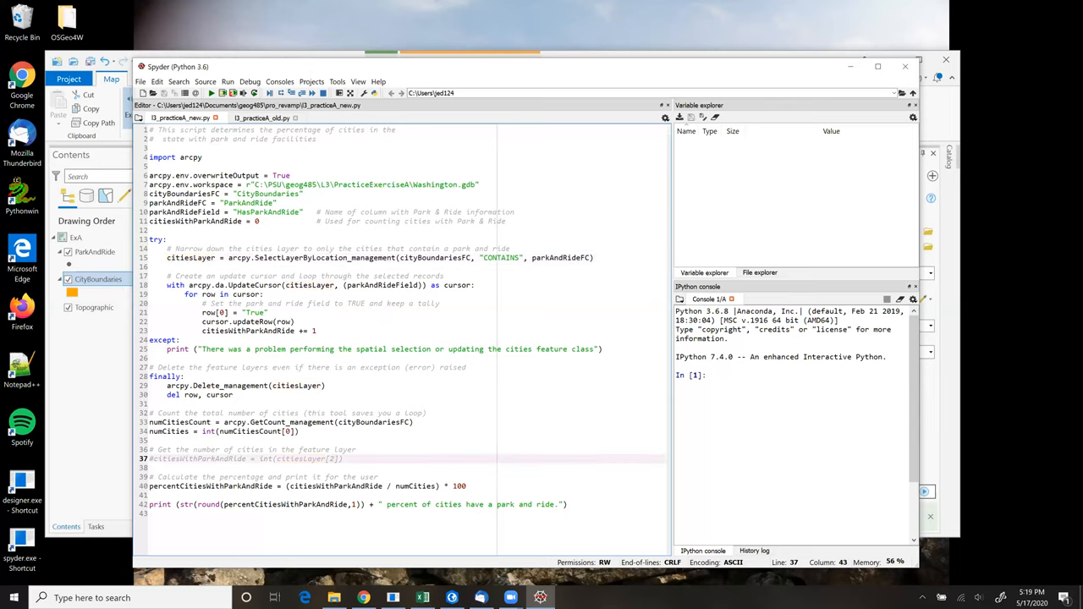
{"action": "left_click", "coordinate": [362, 598]}
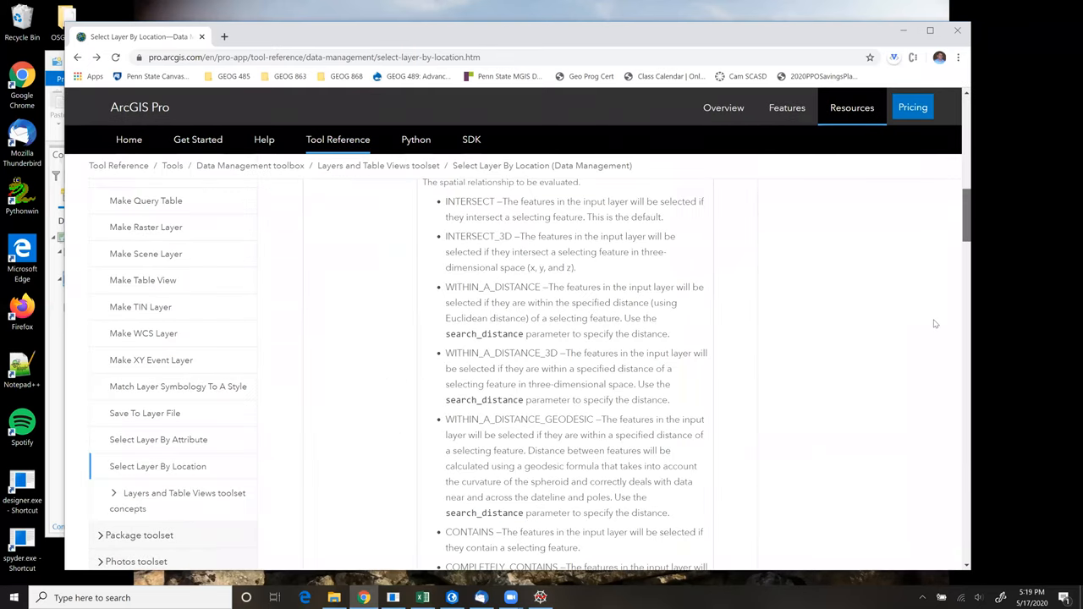
{"action": "scroll", "scroll_direction": "down", "scroll_amount": 3}
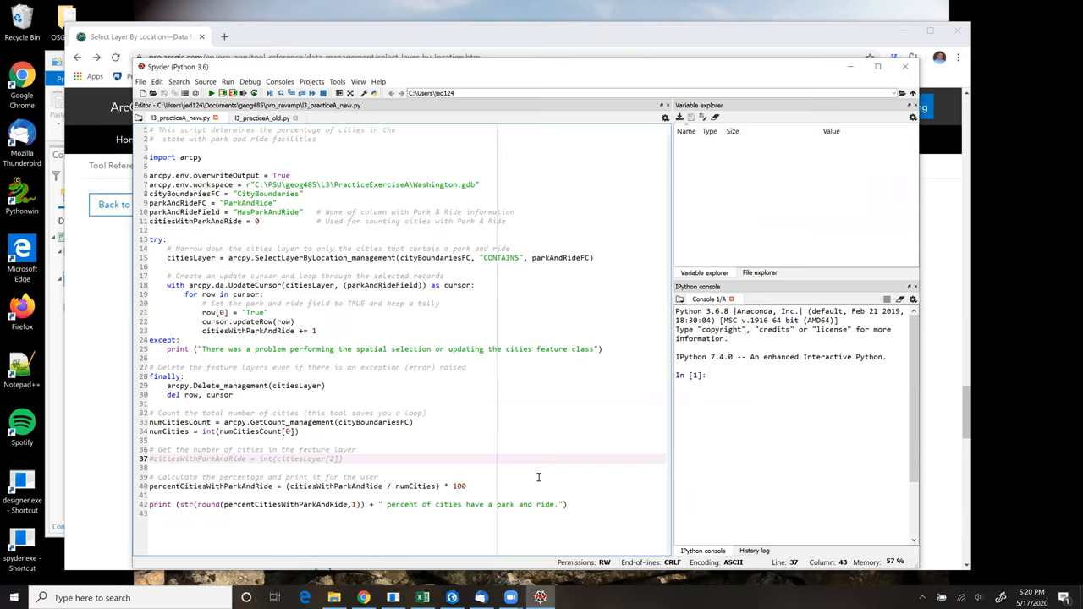
Comment out the counter lines and use citiesWithParkAndRide = int(citiesLayer[2]) instead
{"action": "left_click", "coordinate": [150, 459]}
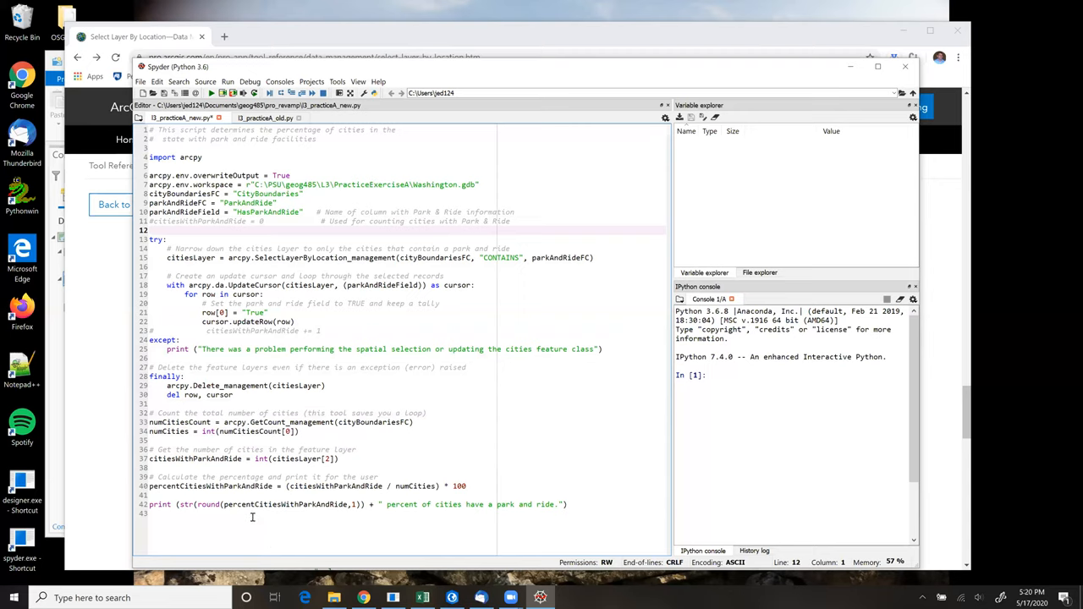
{"action": "left_click", "coordinate": [149, 230]}
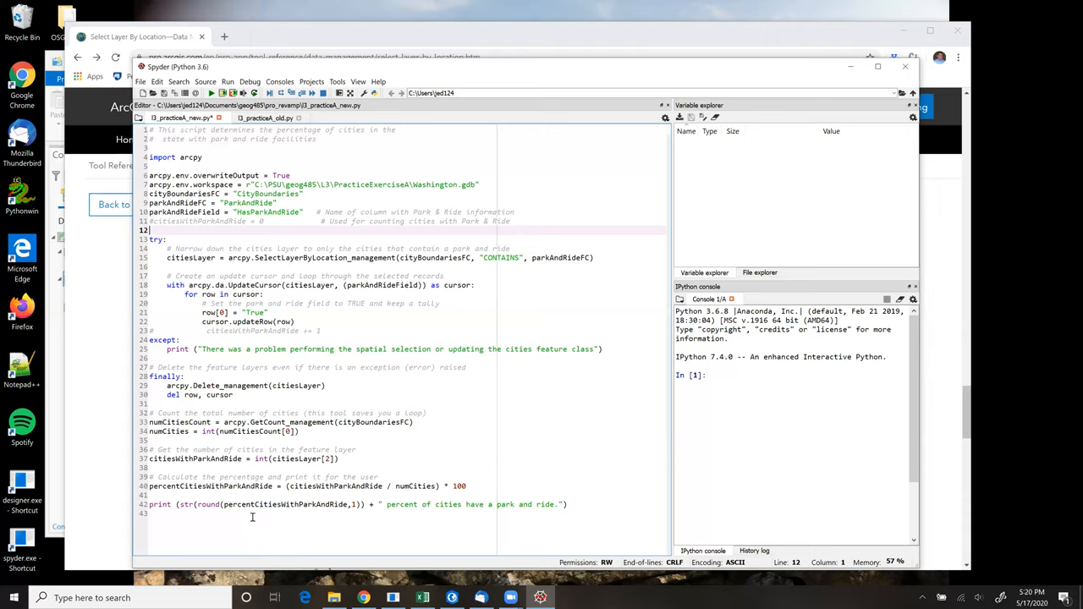